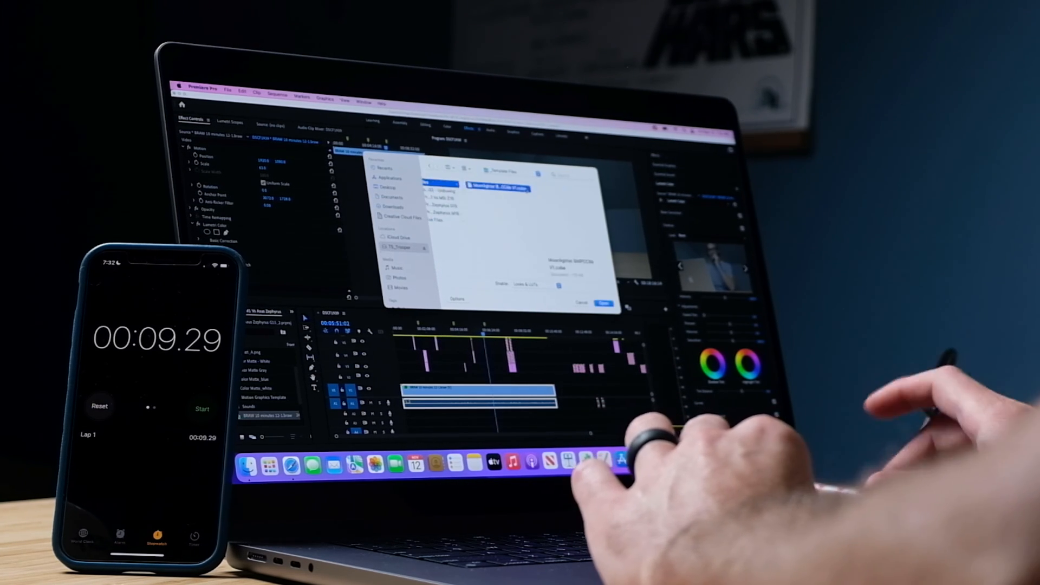
Step: Open the selected test footage item from Premiere Pro's Open dialog
{"action": "left_click", "coordinate": [602, 302]}
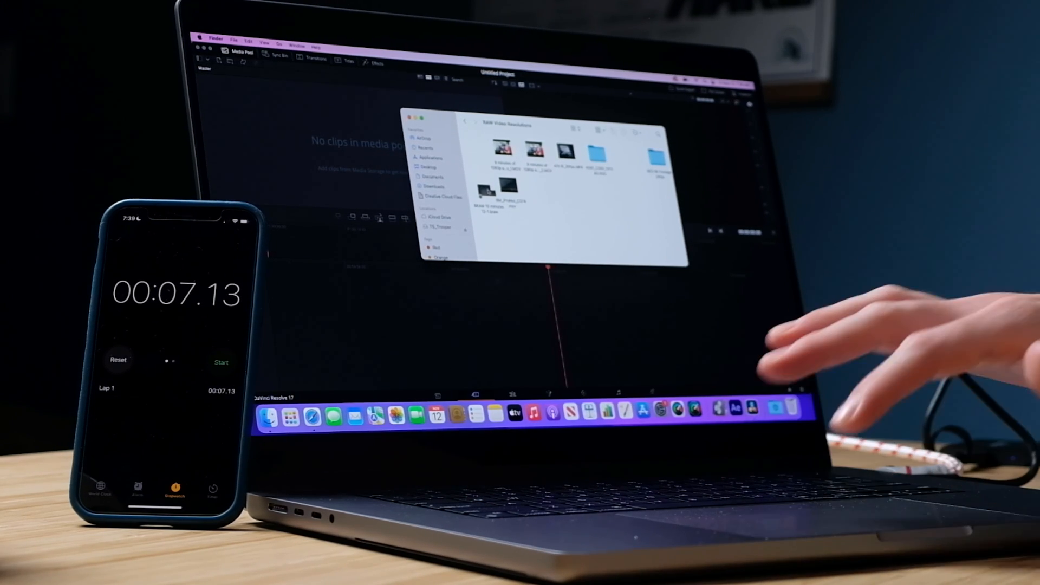
Step: Select the BRAW clip in the BRAW Video Resolutions Finder window
{"action": "left_click", "coordinate": [487, 196]}
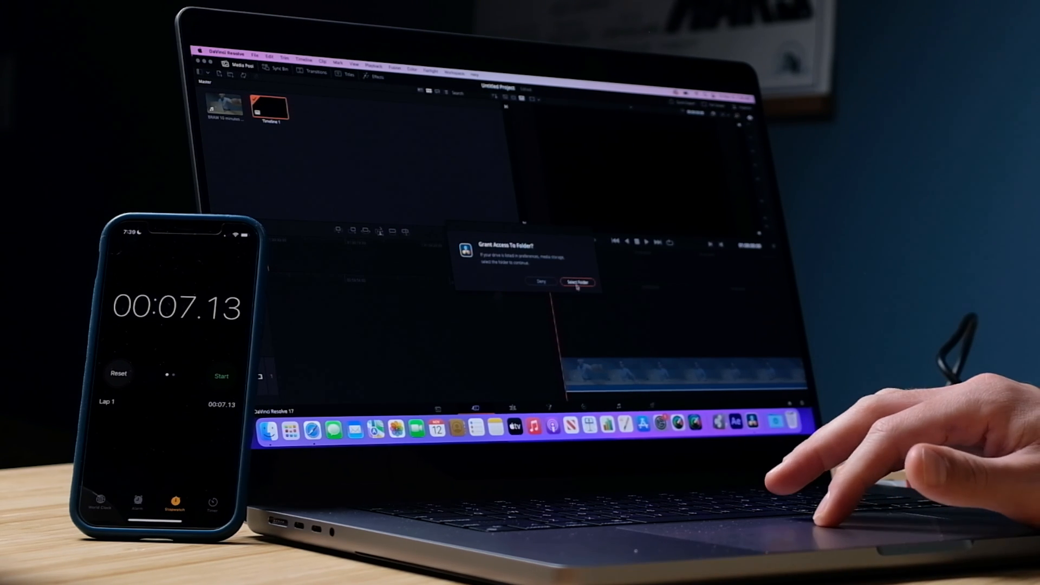
Step: Grant Resolve access to the footage drive, then change the project frame rate to match the clip
{"action": "left_click", "coordinate": [577, 282]}
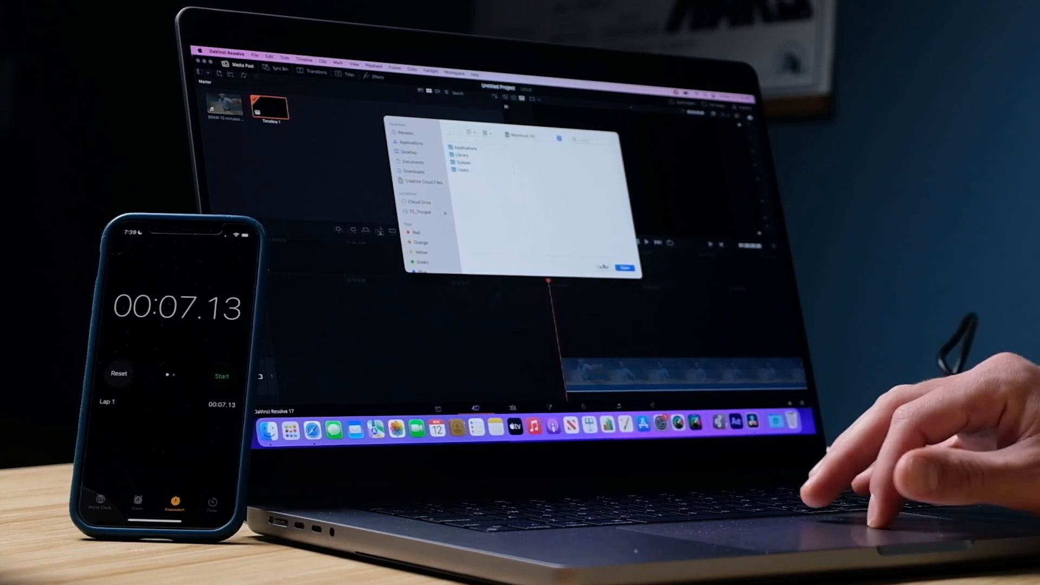
{"action": "left_click", "coordinate": [624, 266]}
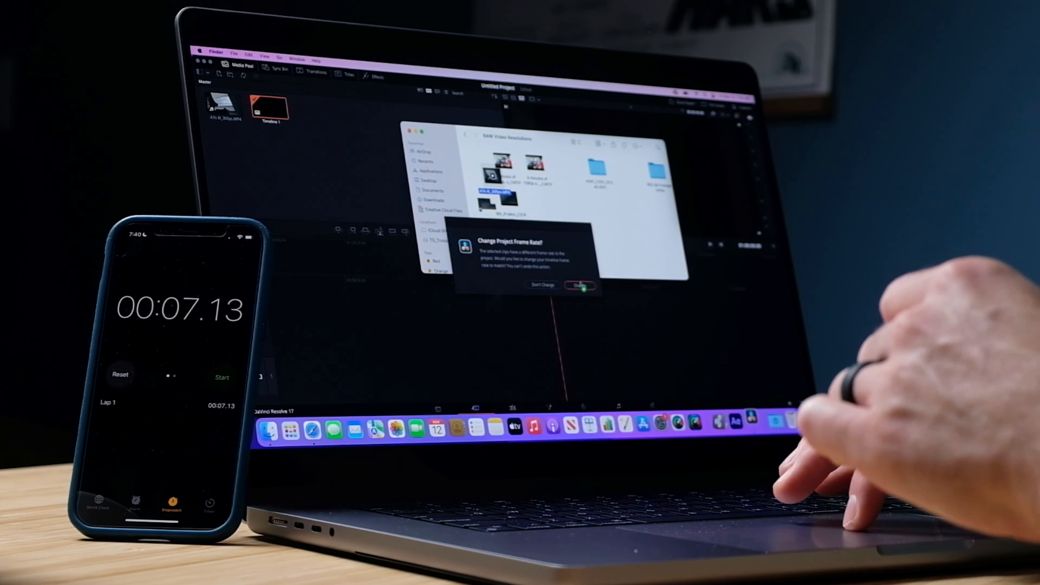
{"action": "left_click", "coordinate": [580, 285]}
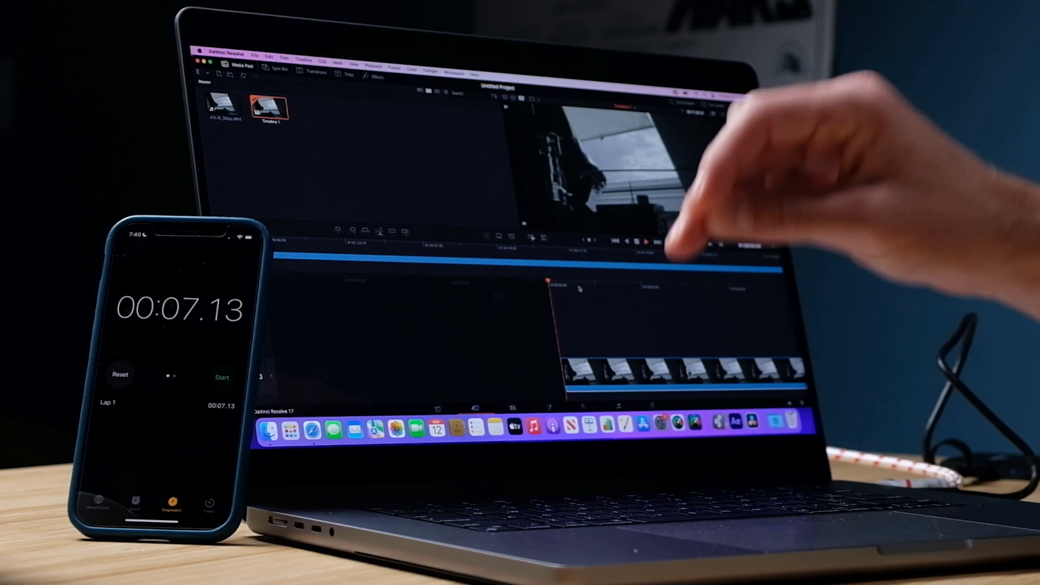